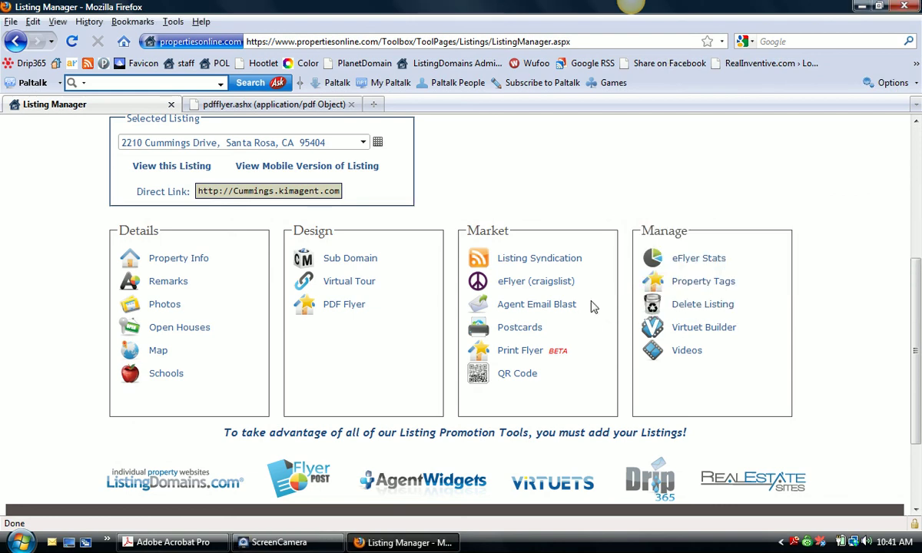
pyautogui.moveTo(624, 298)
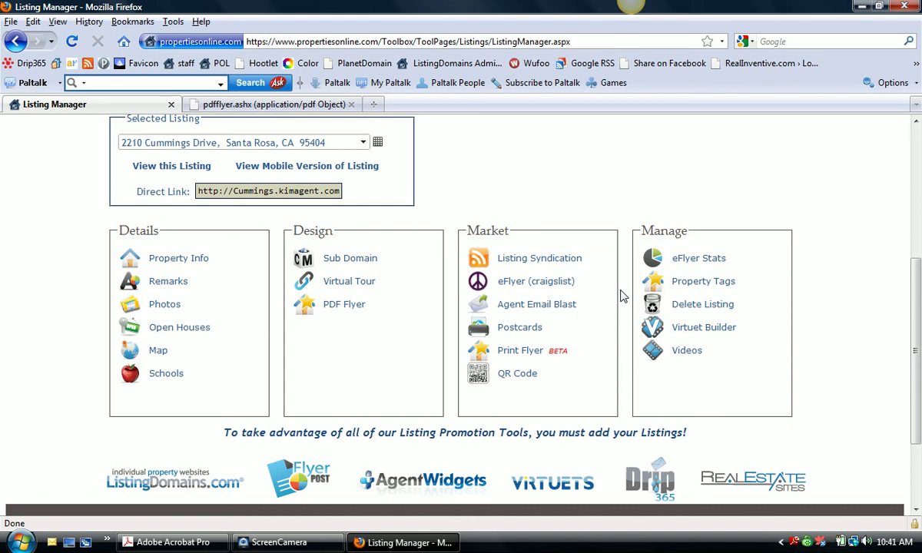
pyautogui.moveTo(361, 295)
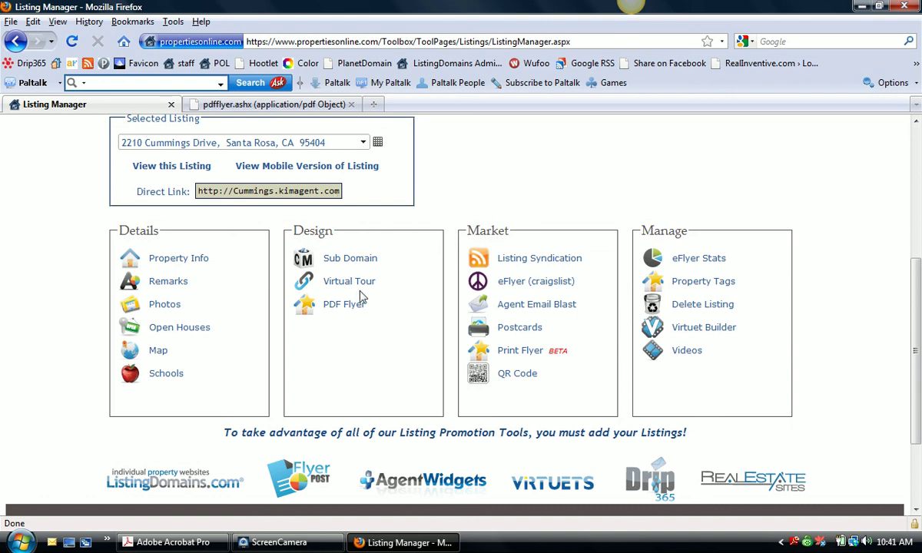
# - Go to the PDF Flyer page for the 2210 Cummings Drive listing
pyautogui.click(344, 304)
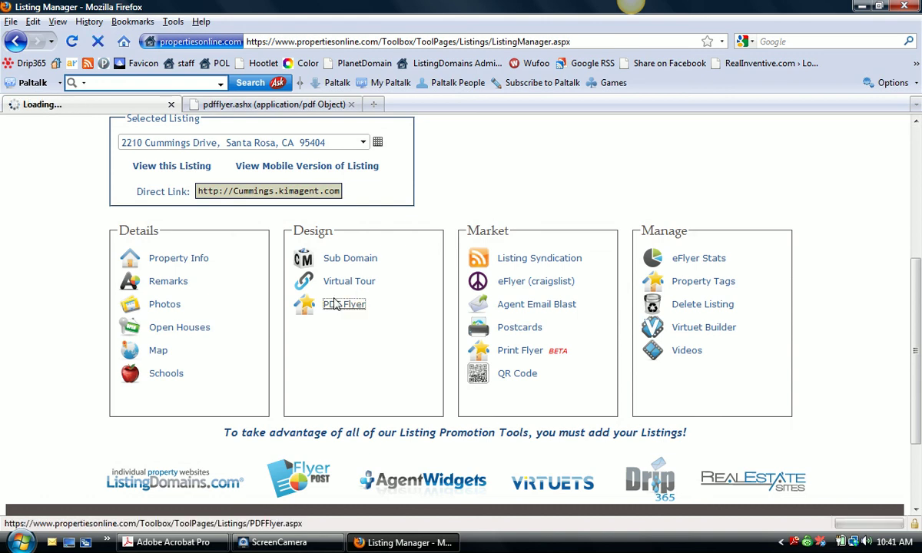
# - Review the available default flyer layouts and select Layout 1
pyautogui.click(344, 305)
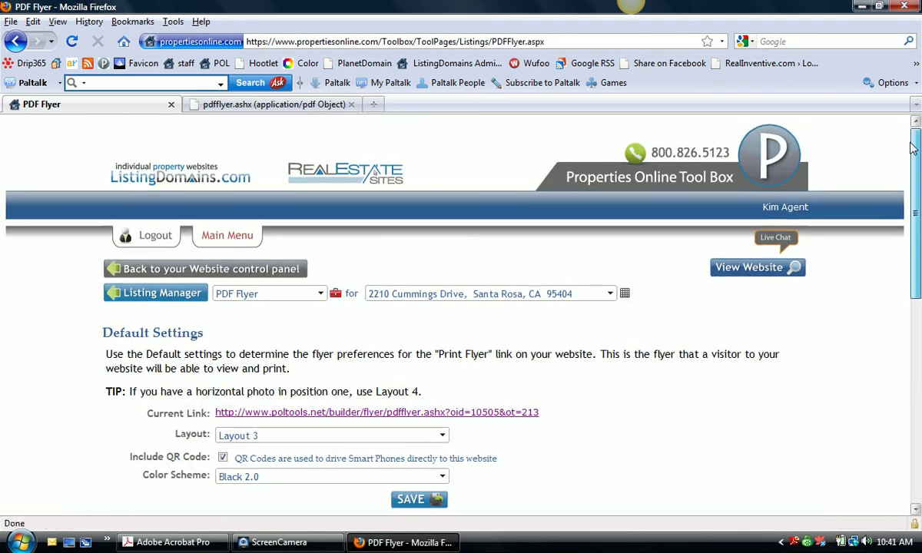
pyautogui.scroll(-3)
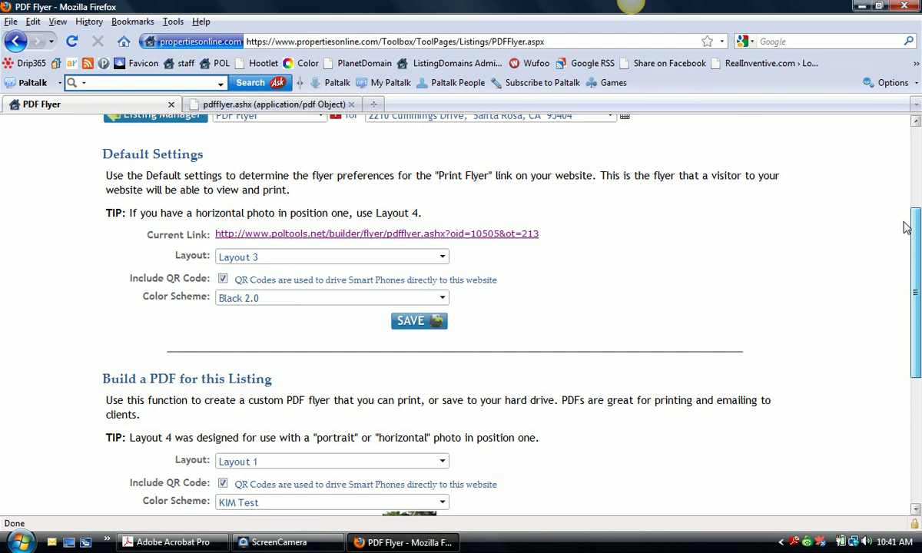
pyautogui.scroll(-3)
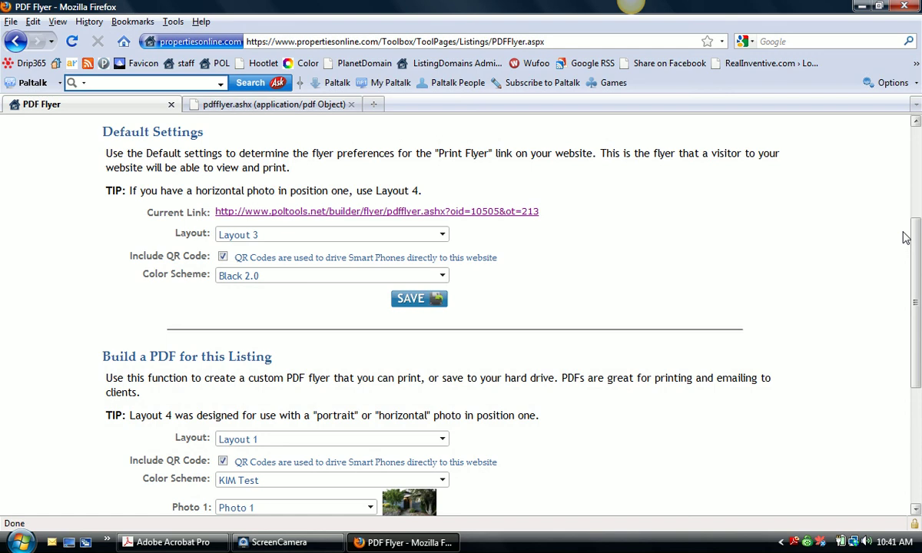
pyautogui.click(443, 233)
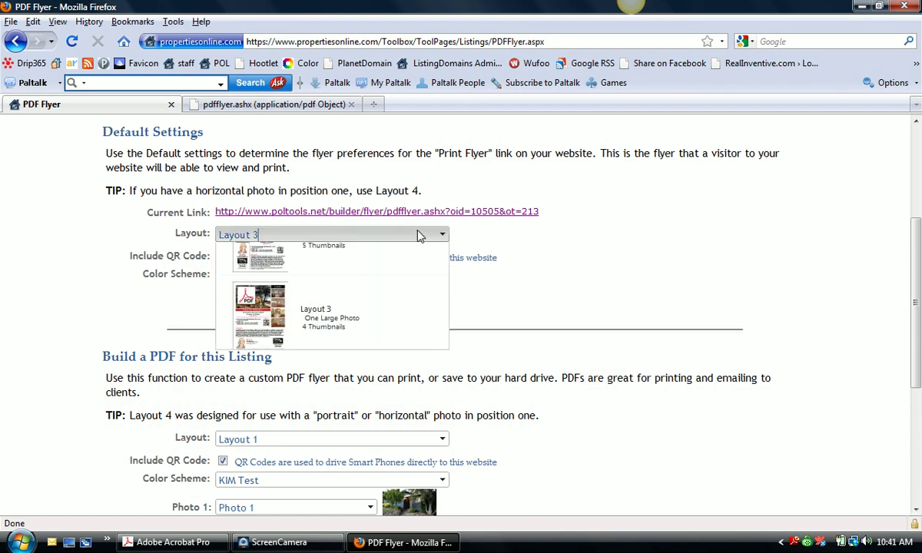
pyautogui.scroll(-3)
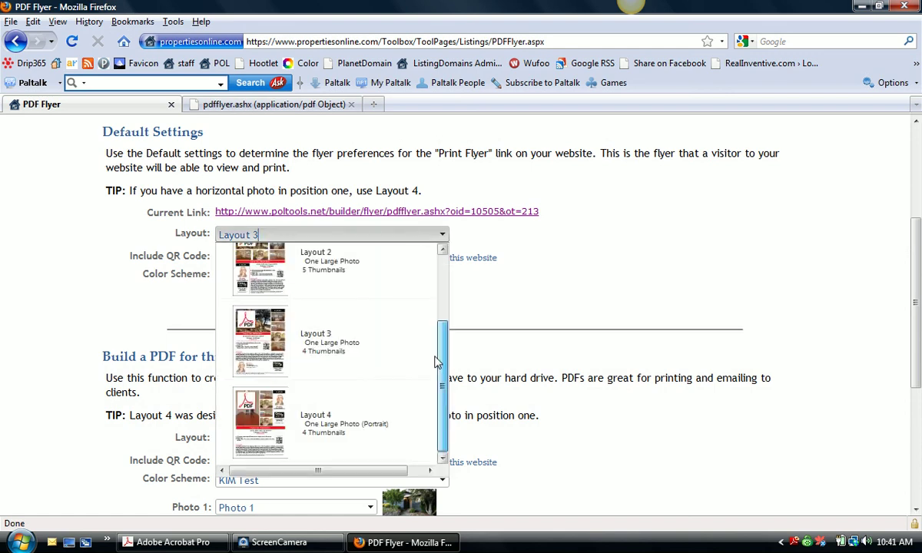
pyautogui.scroll(3)
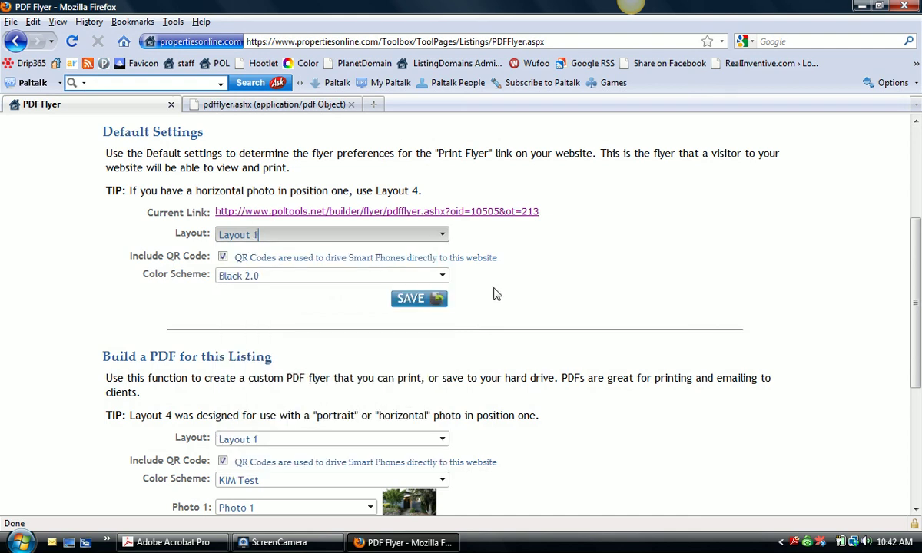
pyautogui.moveTo(519, 298)
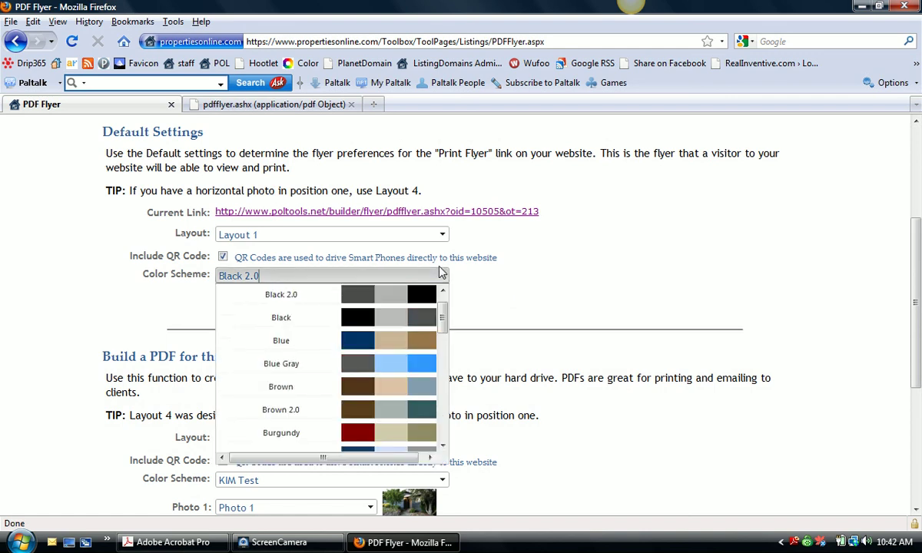
# - Choose the Burgundy colour scheme and save the default flyer settings
pyautogui.scroll(-3)
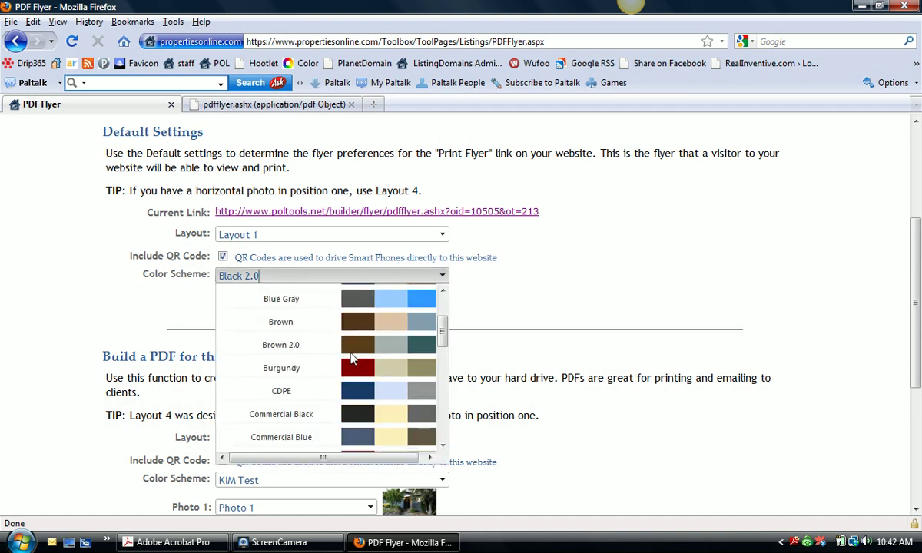
pyautogui.click(281, 367)
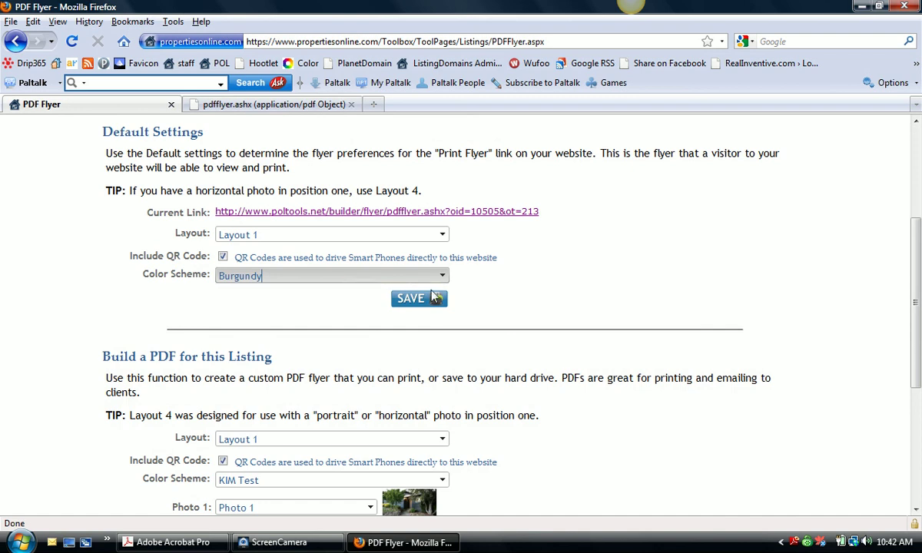
pyautogui.click(418, 299)
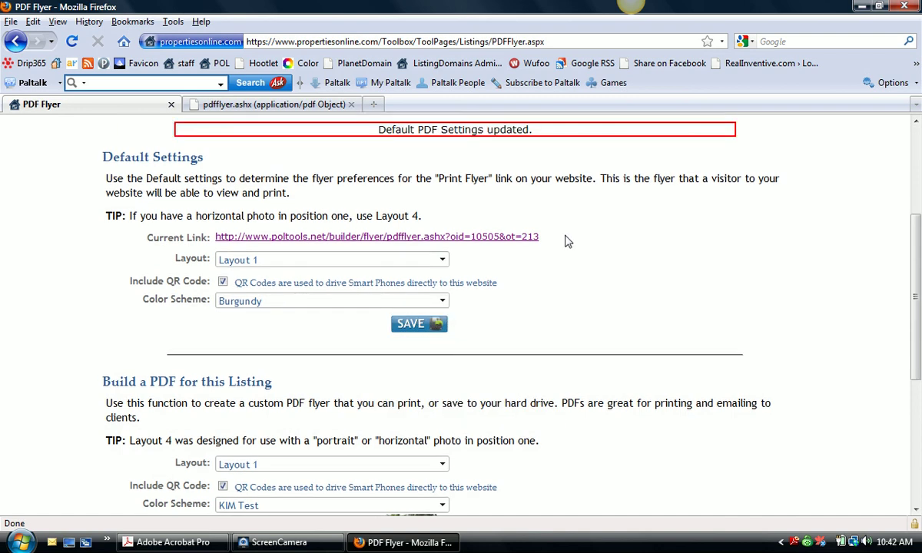
# - Preview the current default flyer PDF with its burgundy title bar in Acrobat
pyautogui.click(378, 236)
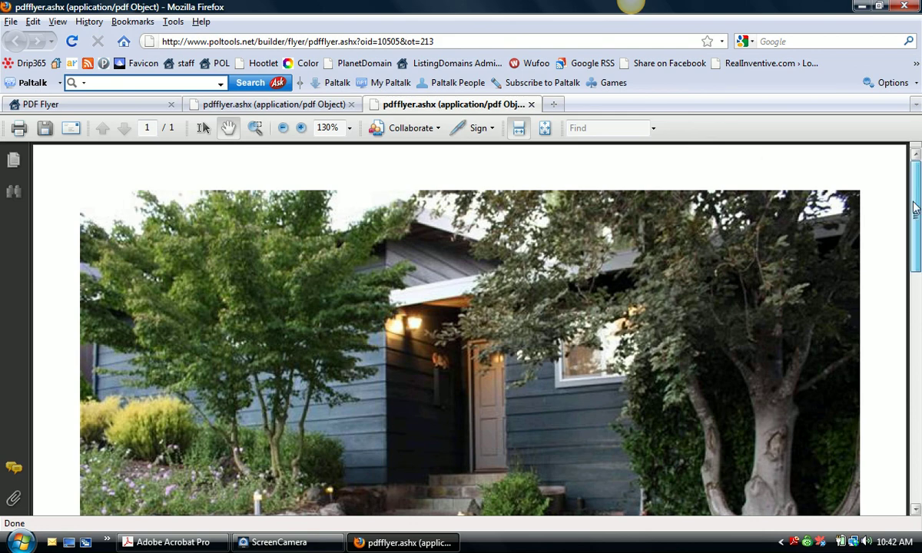
pyautogui.scroll(-3)
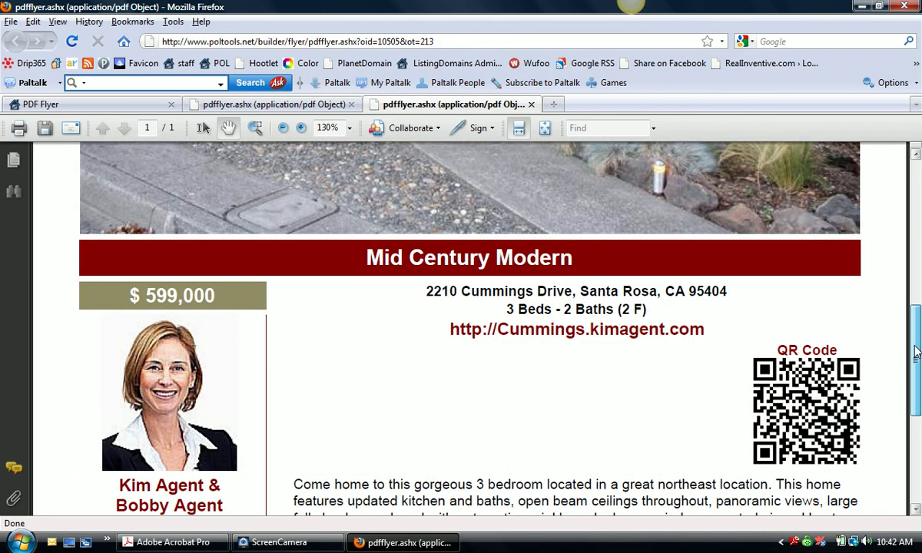
pyautogui.scroll(-3)
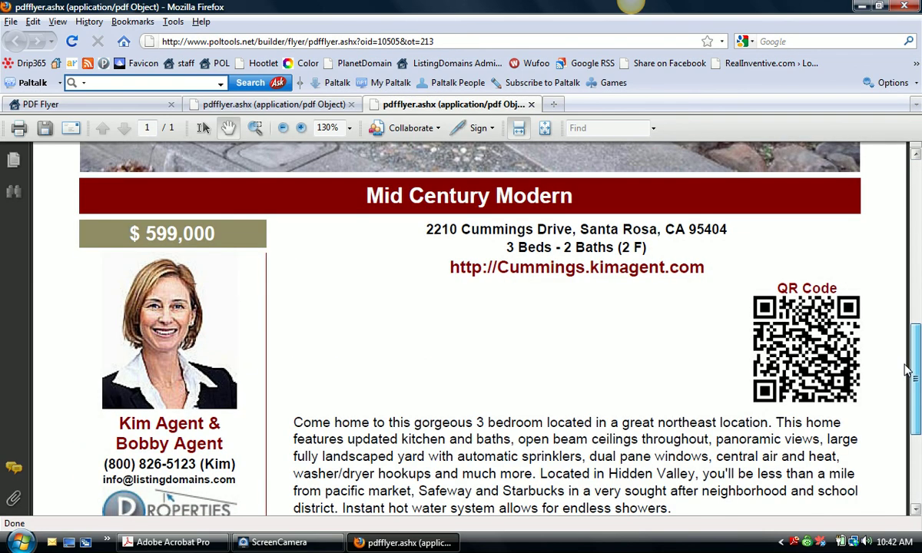
pyautogui.scroll(3)
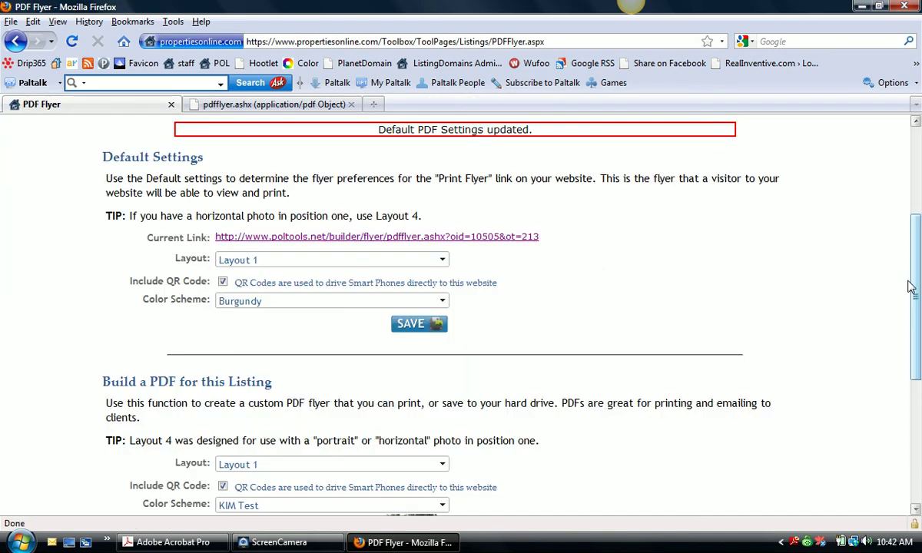
# - Select Layout 2 for the custom listing flyer
pyautogui.scroll(-3)
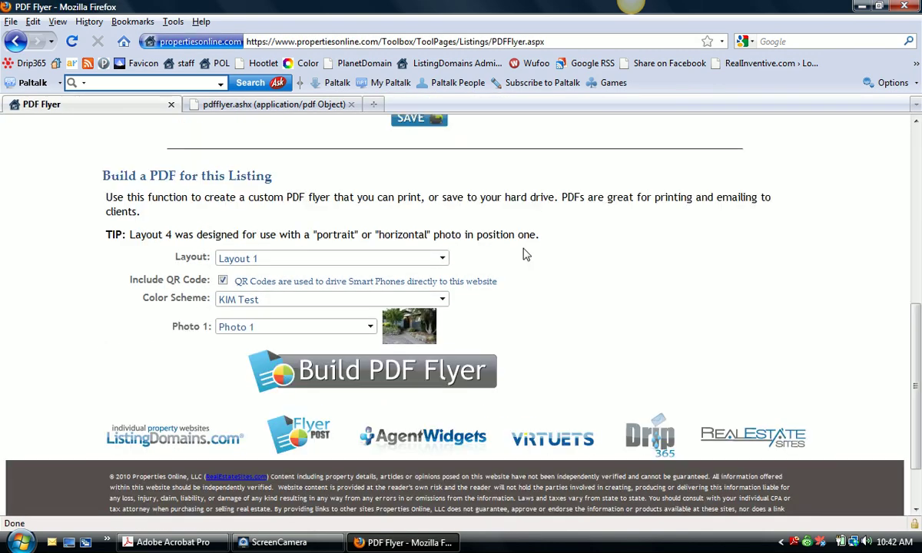
pyautogui.moveTo(436, 234)
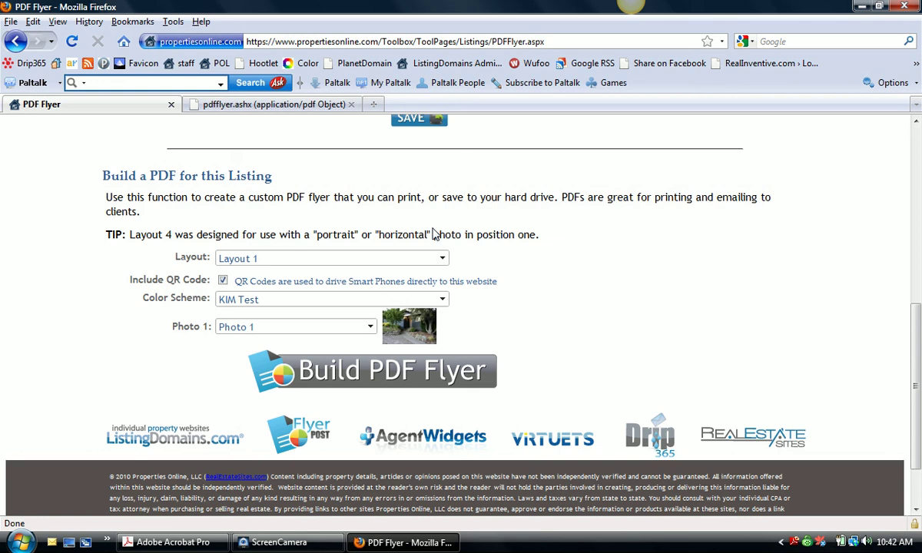
pyautogui.click(443, 258)
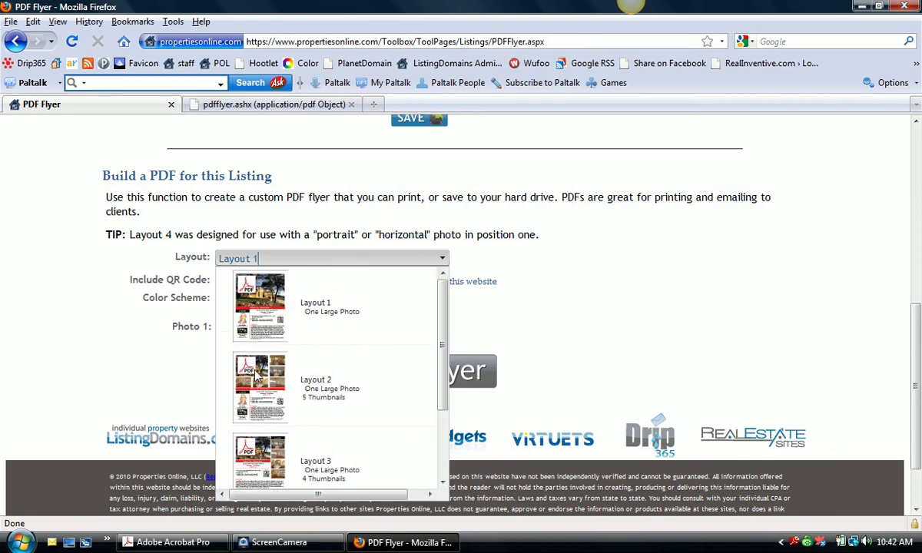
pyautogui.click(315, 385)
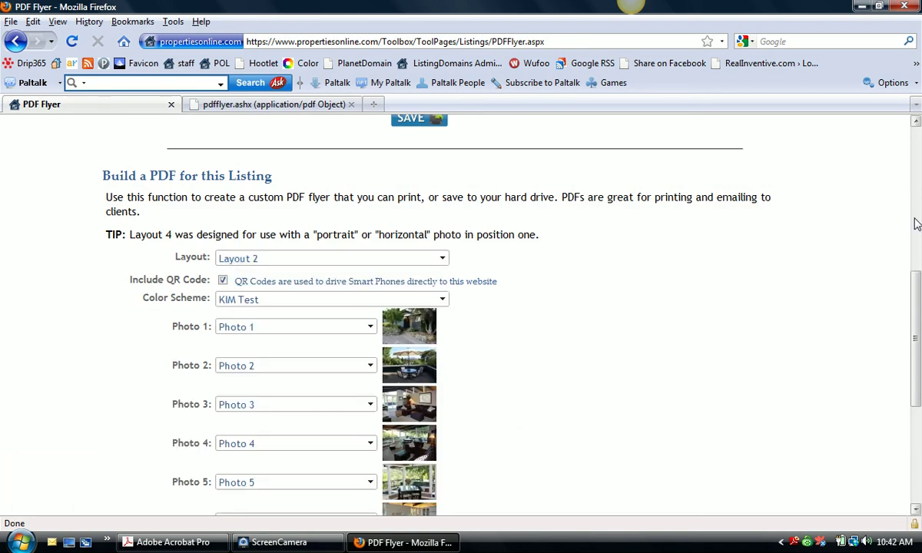
pyautogui.scroll(-3)
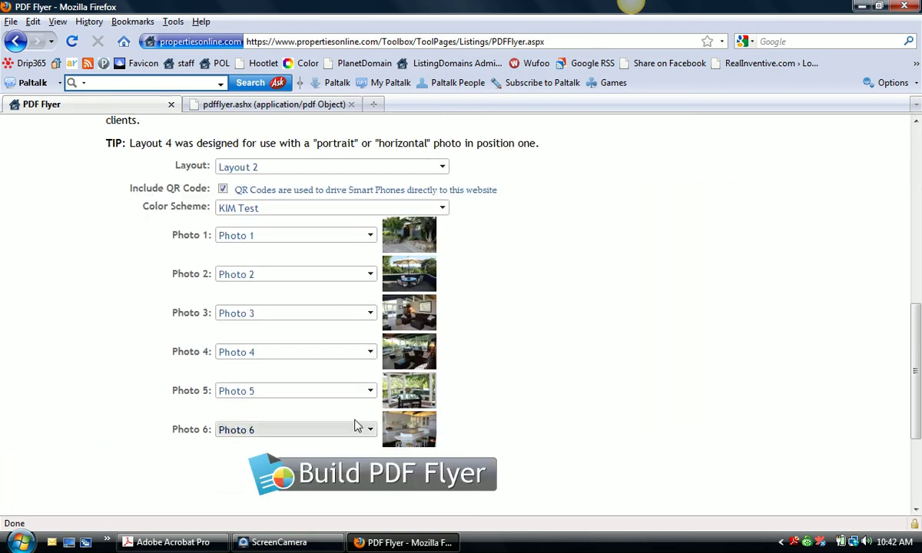
# - Assign Photo 13 to slot 6 and Photo 14 to slot 5, then build the PDF flyer
pyautogui.click(369, 430)
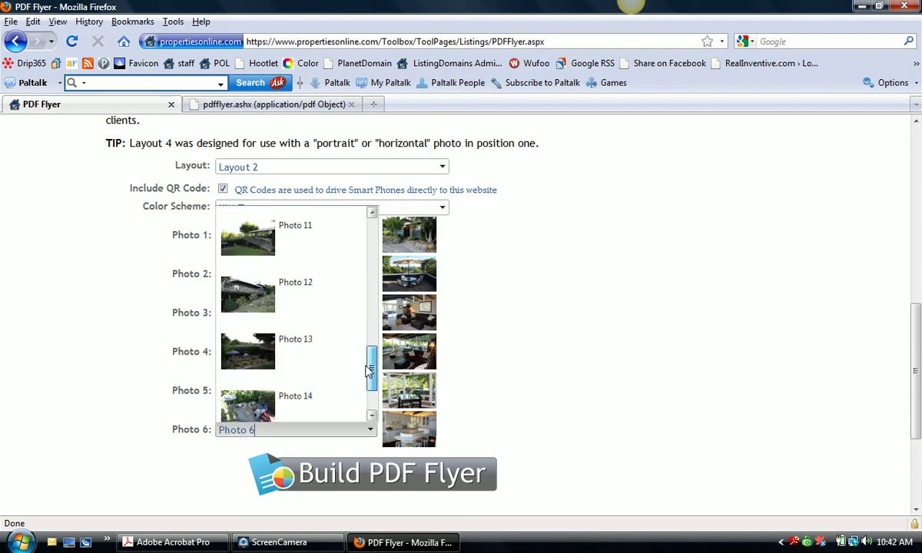
pyautogui.click(296, 339)
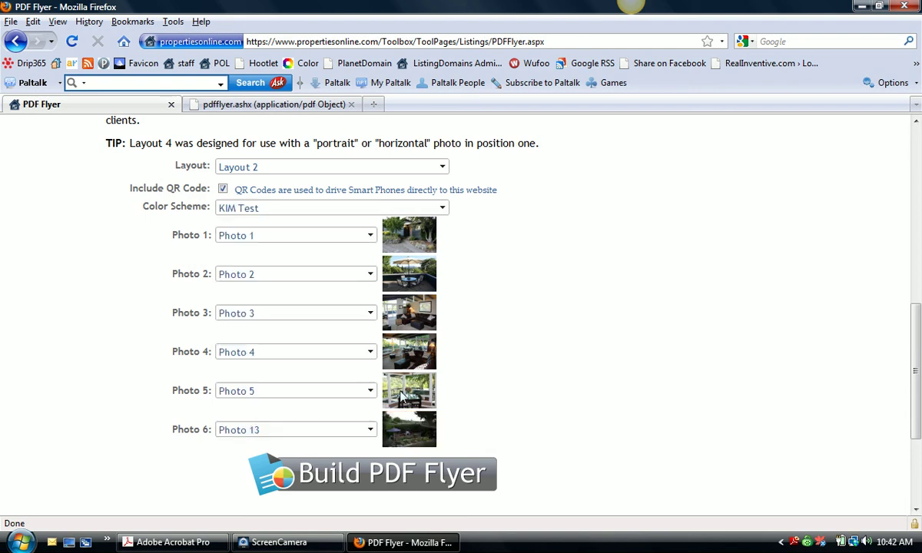
pyautogui.click(372, 390)
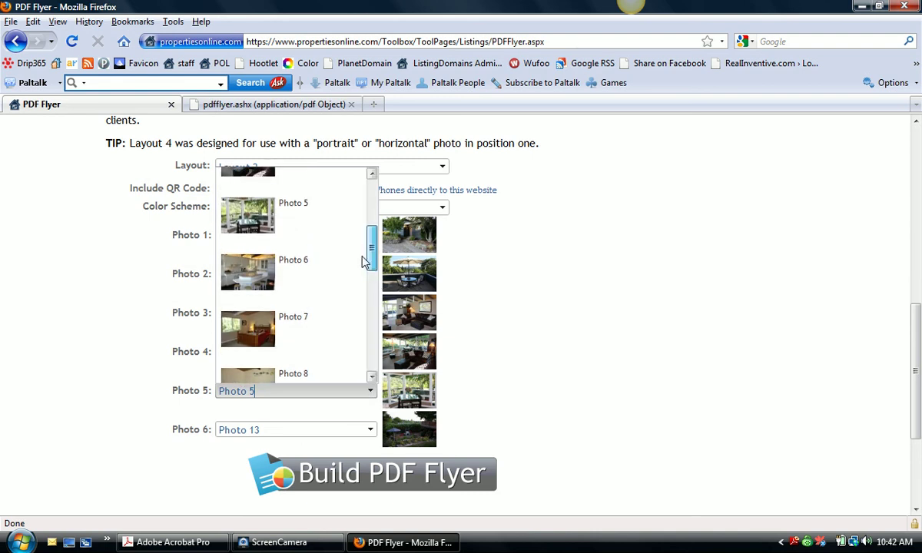
pyautogui.scroll(-3)
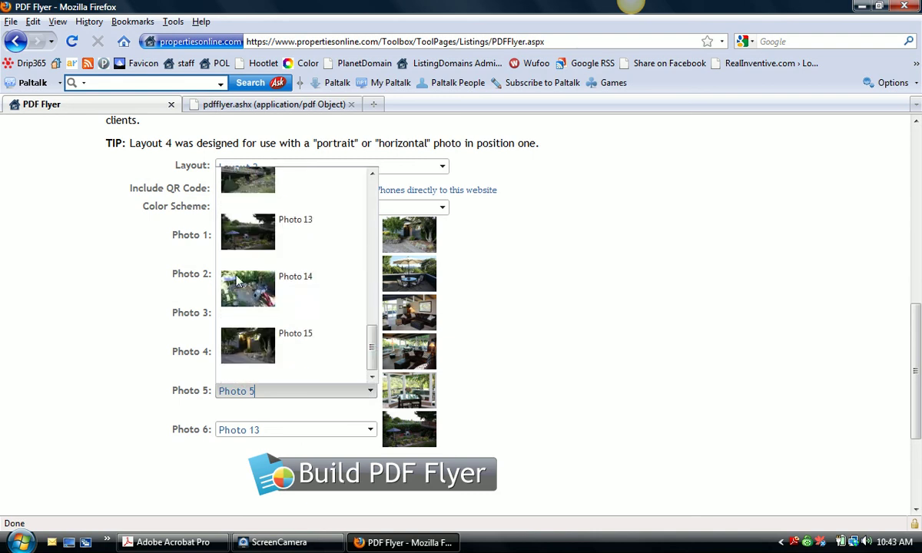
pyautogui.click(297, 276)
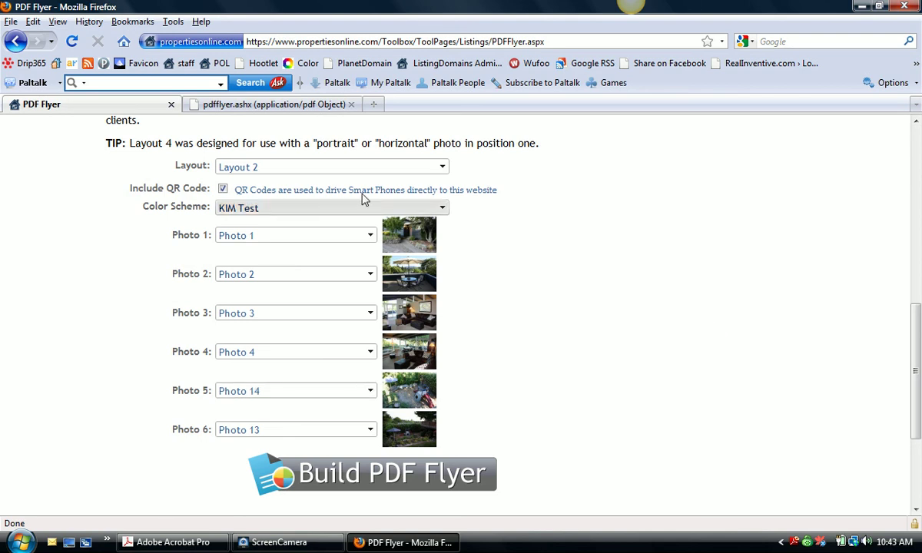
pyautogui.click(332, 207)
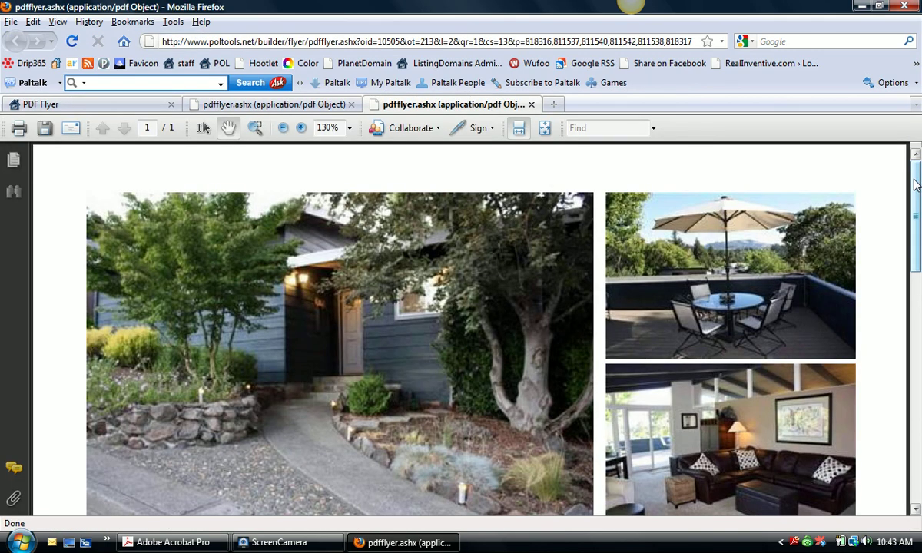
# - Review the Layout 2 flyer's photos, $599,000 price, agent details and description
pyautogui.scroll(-3)
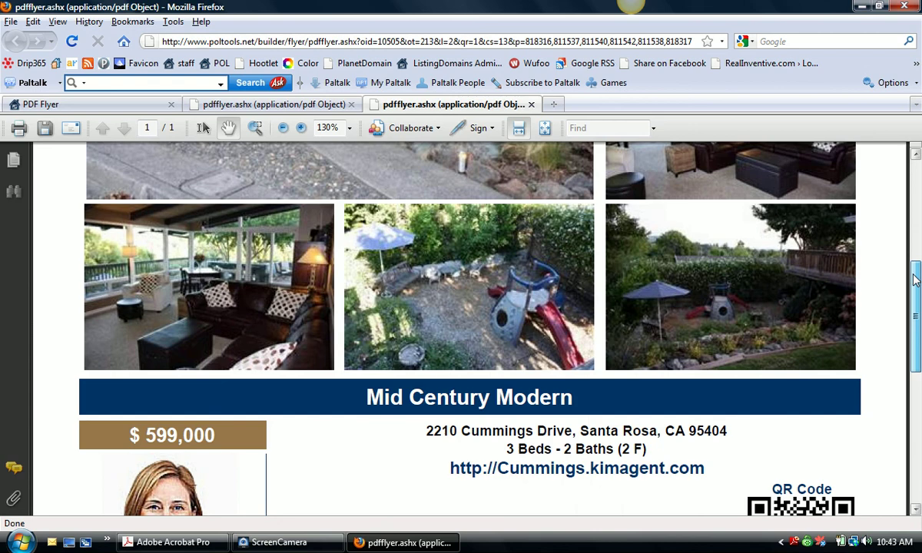
pyautogui.scroll(-3)
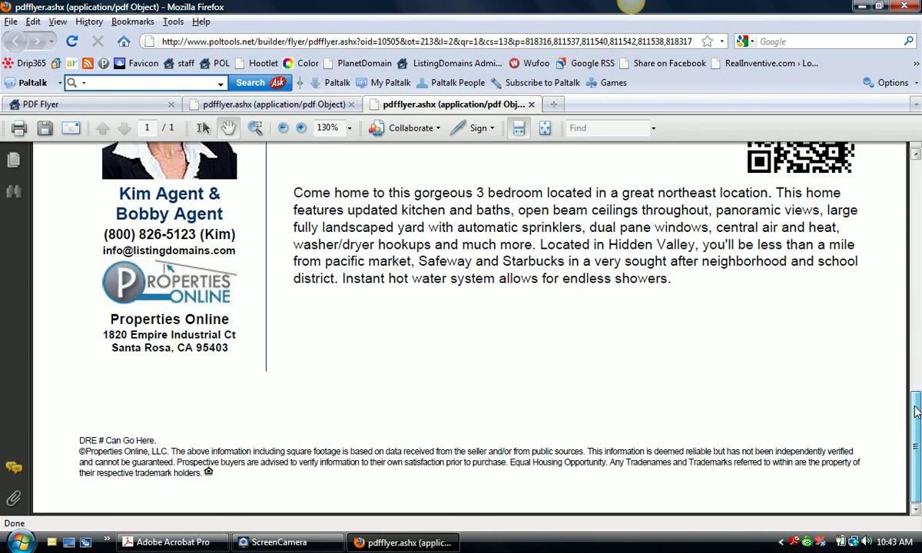
pyautogui.scroll(3)
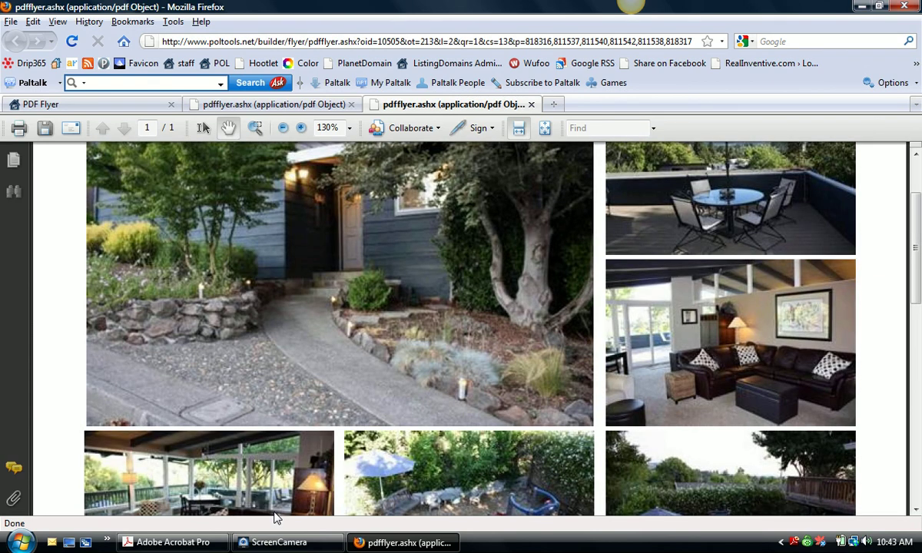
pyautogui.click(288, 542)
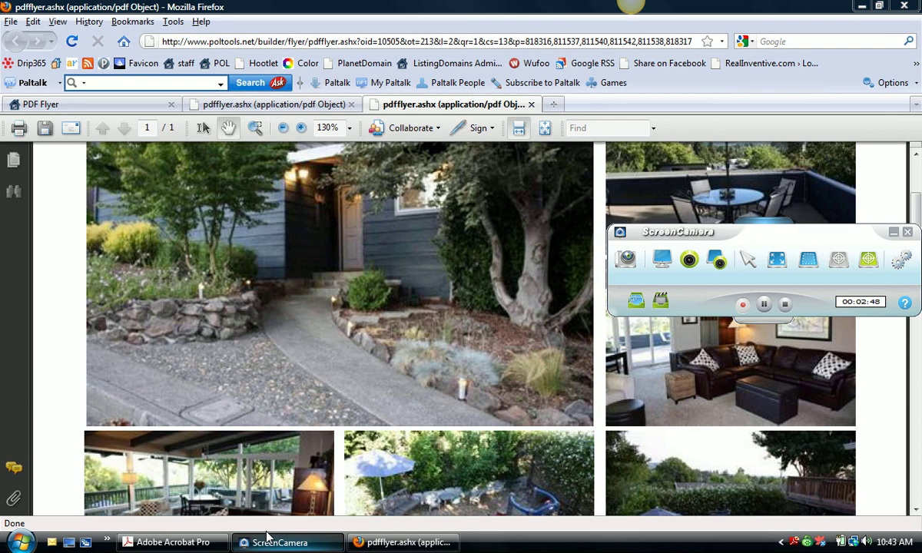
pyautogui.moveTo(280, 542)
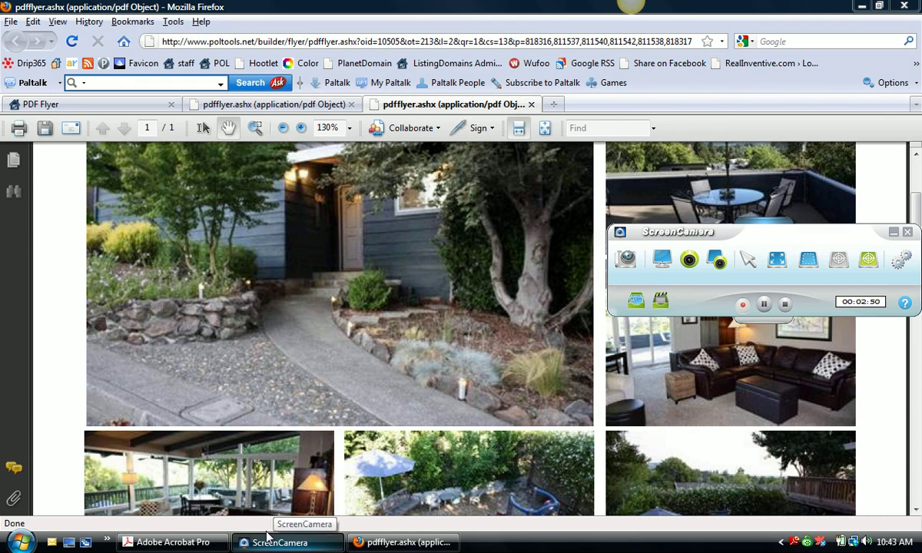